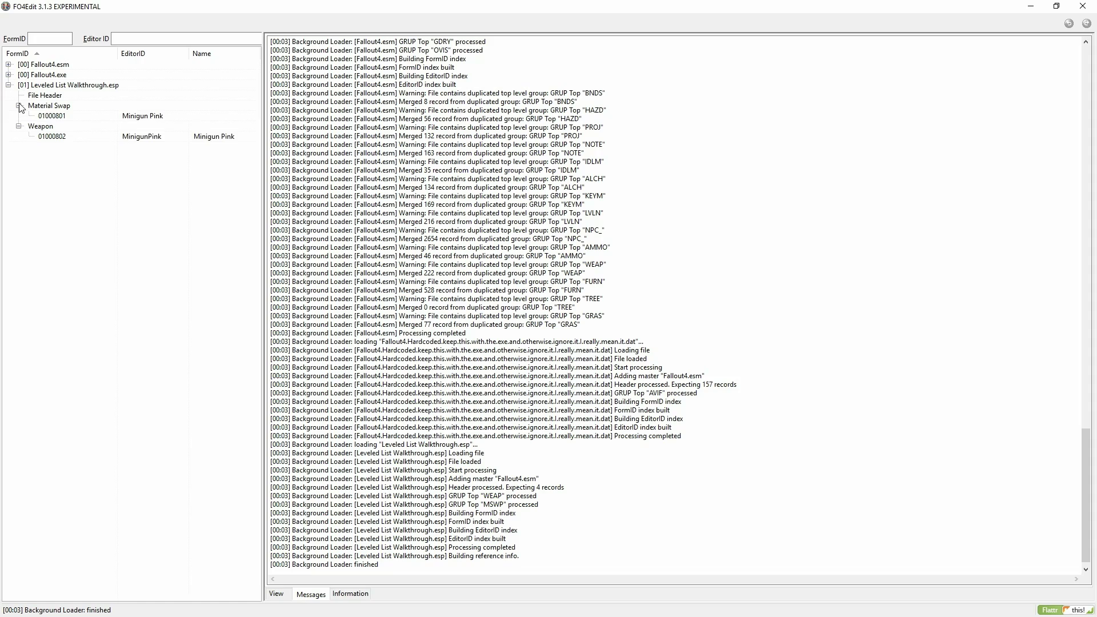
Inspect the Minigun Pink material swap 01000801 and the MinigunPink weapon record 01000802.
left_click(51, 116)
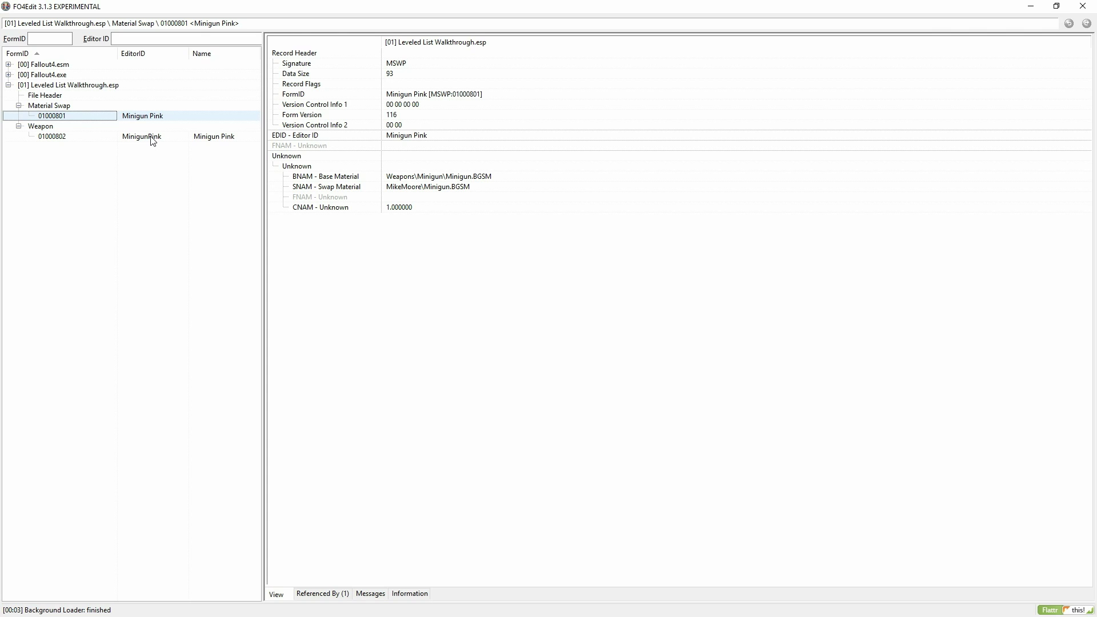
left_click(50, 136)
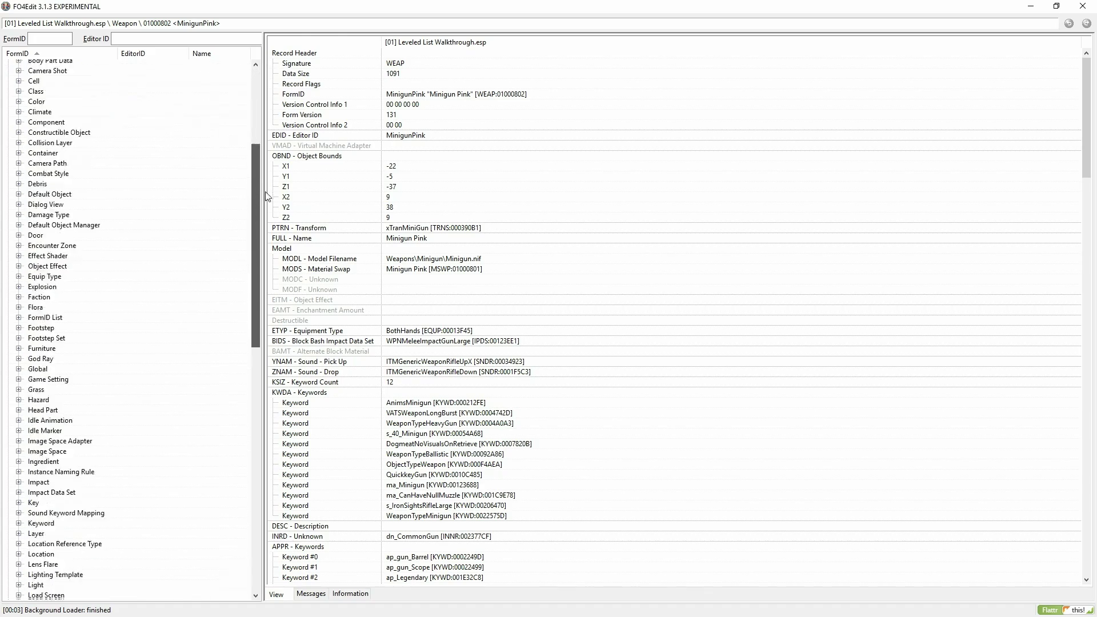
Override LLI_Raider_Weapons and copy LL_Minigun as a renamed new record into Leveled List Walkthrough.esp.
left_click(20, 65)
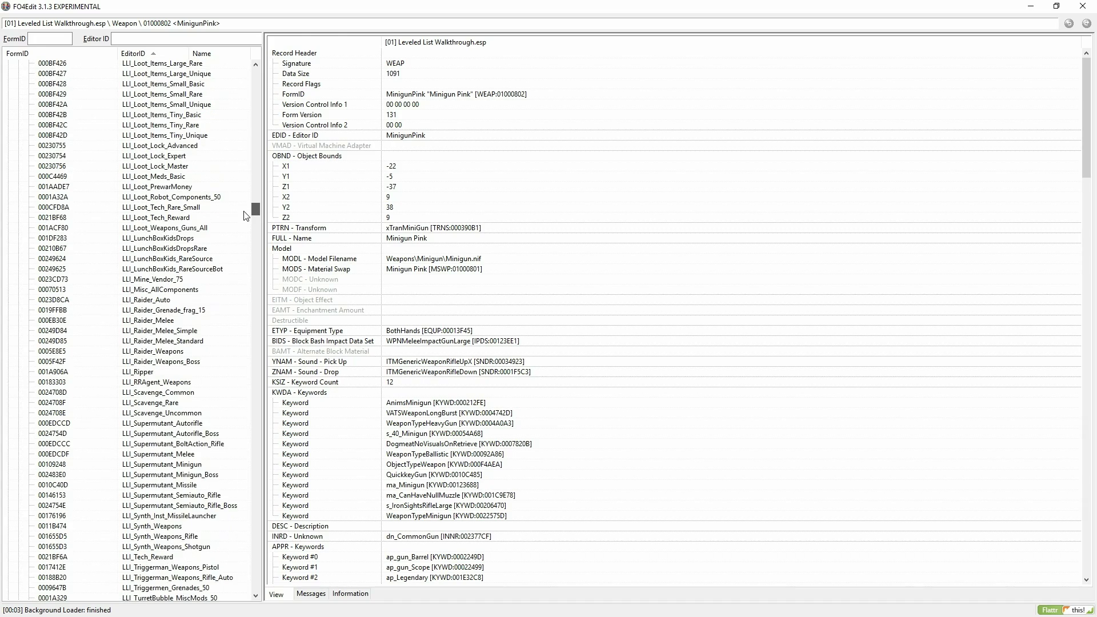
left_click(153, 350)
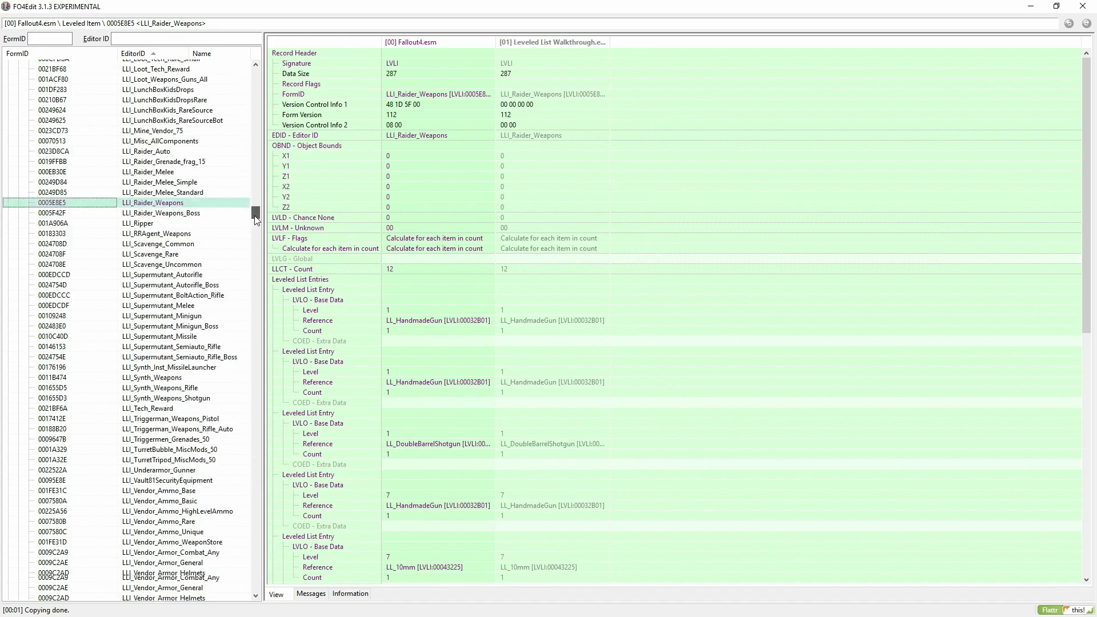
scroll("down", 3)
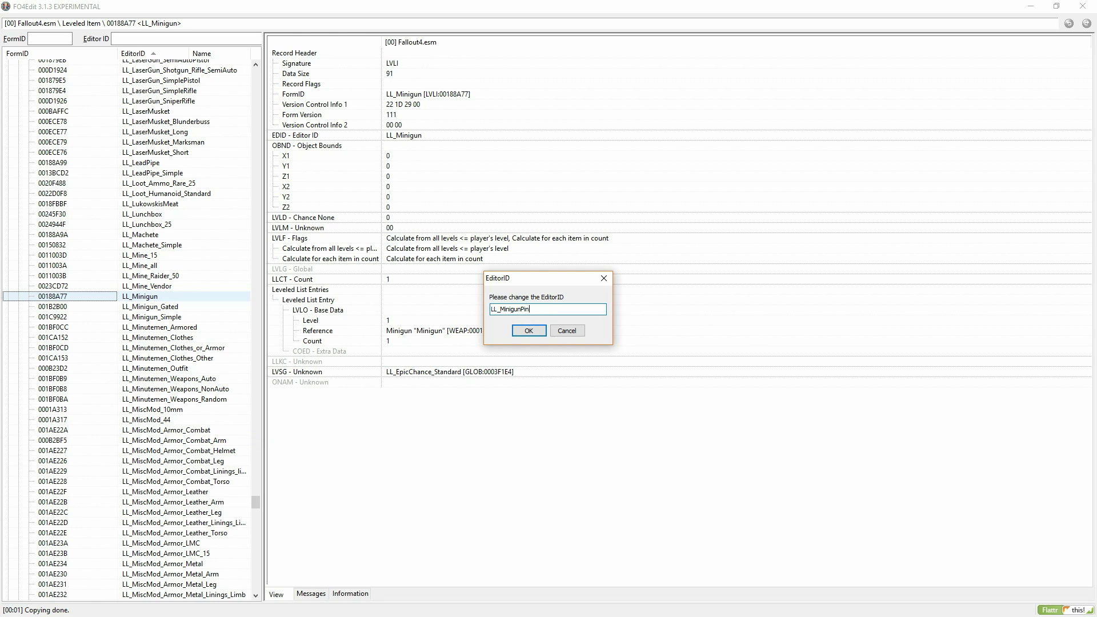
left_click(528, 330)
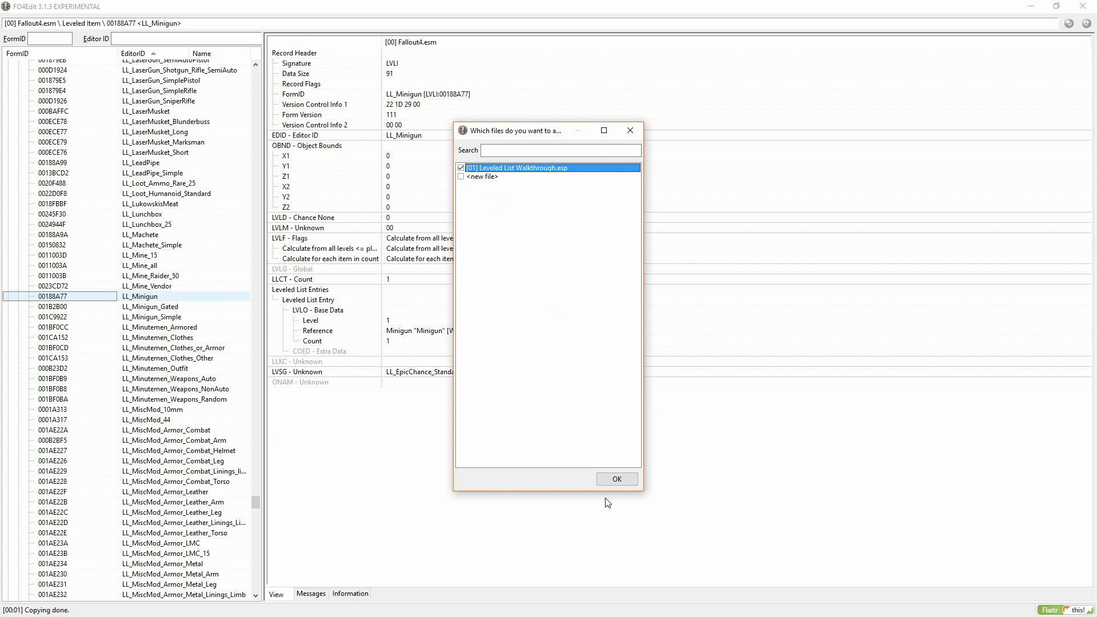
left_click(615, 480)
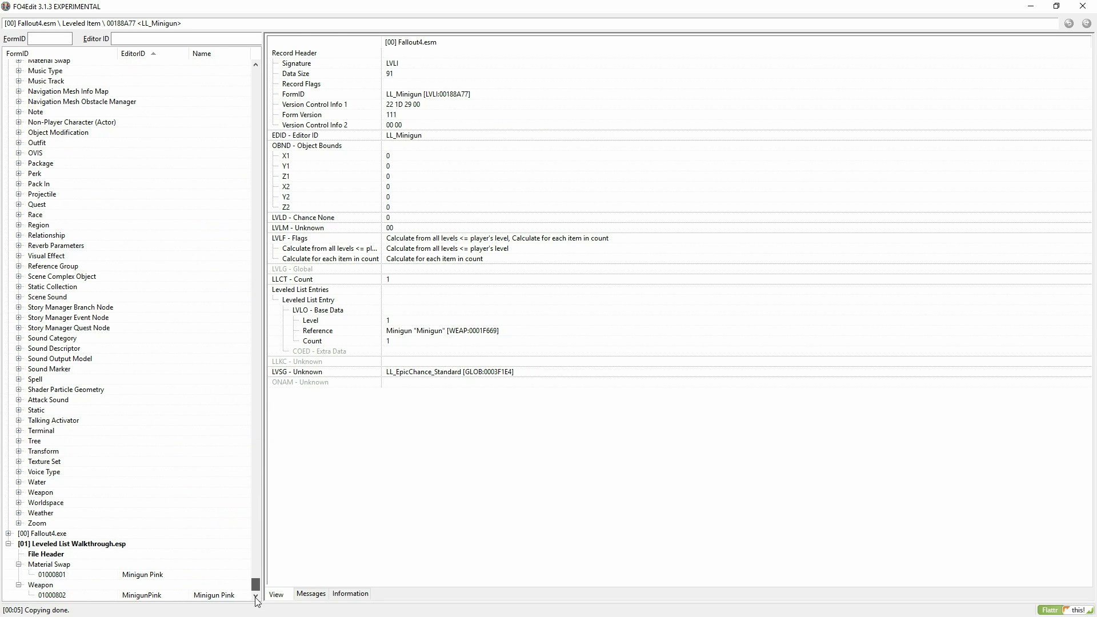
Copy MinigunPink's FormID and set LL_MinigunPink's entry reference to weapon 01000802.
left_click(50, 596)
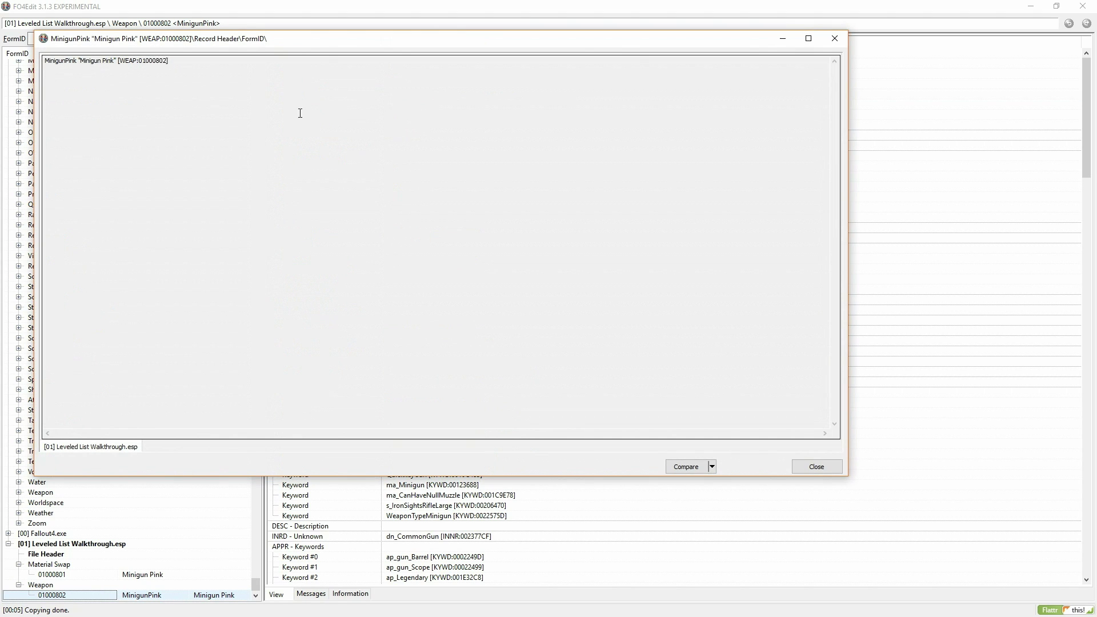
double_click(151, 60)
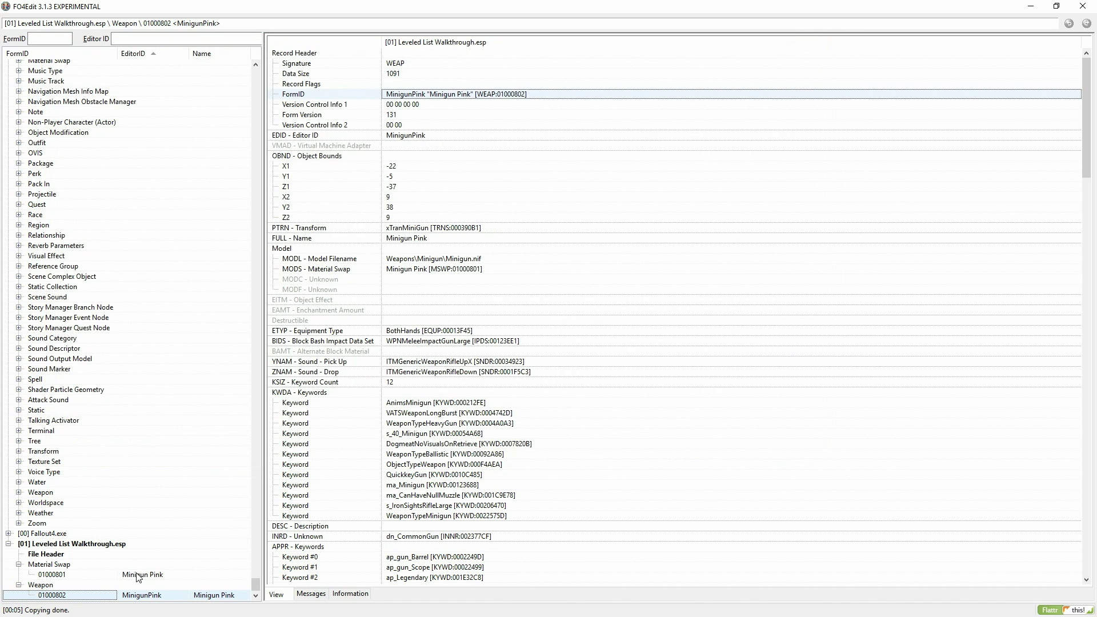
left_click(63, 574)
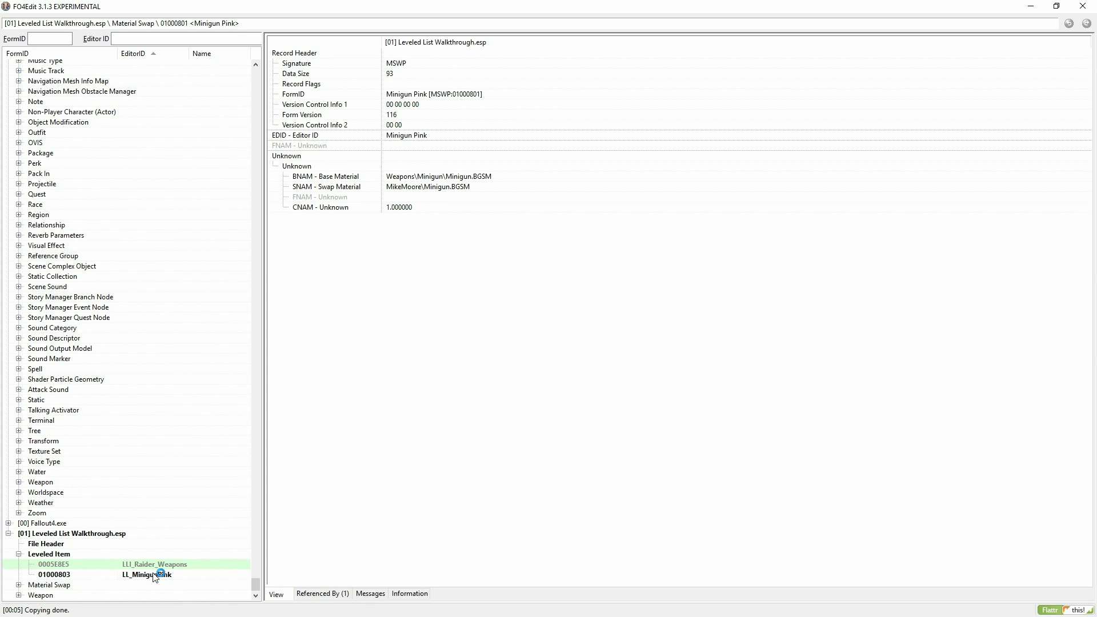
left_click(55, 574)
type("01000802")
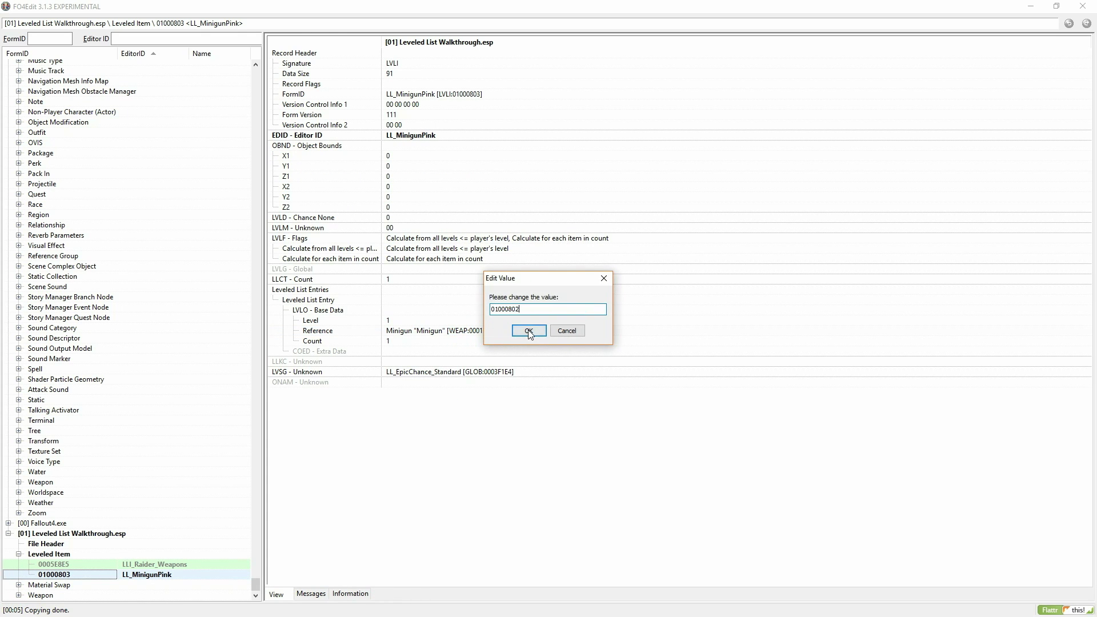
left_click(529, 331)
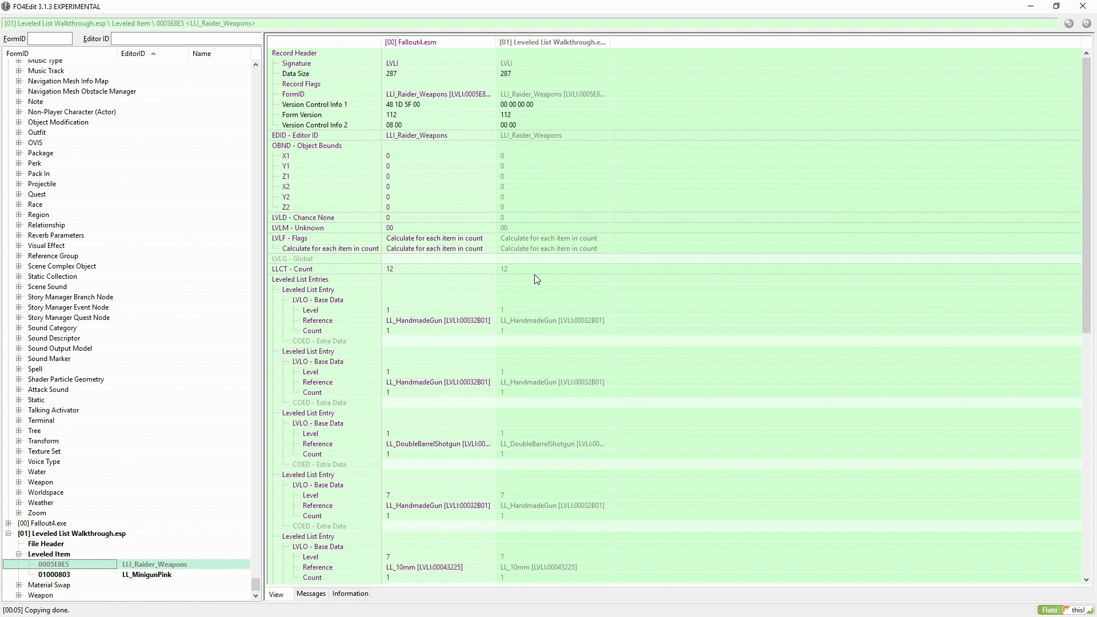
Raise LLI_Raider_Weapons' LLCT entry count to 13 and edit the new entry's reference.
double_click(553, 268)
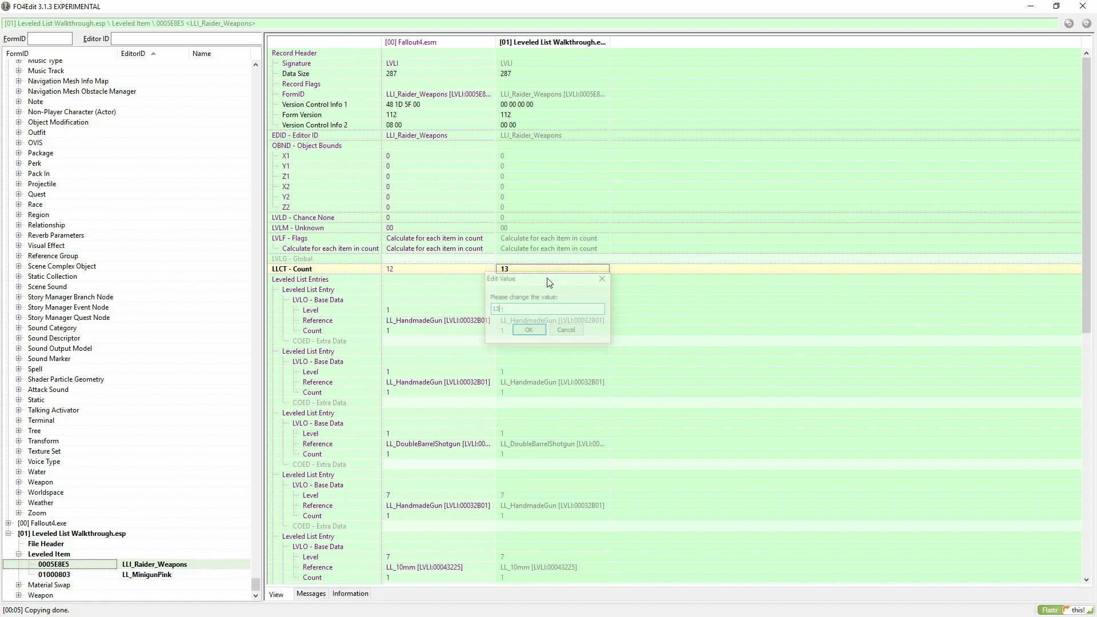
left_click(529, 330)
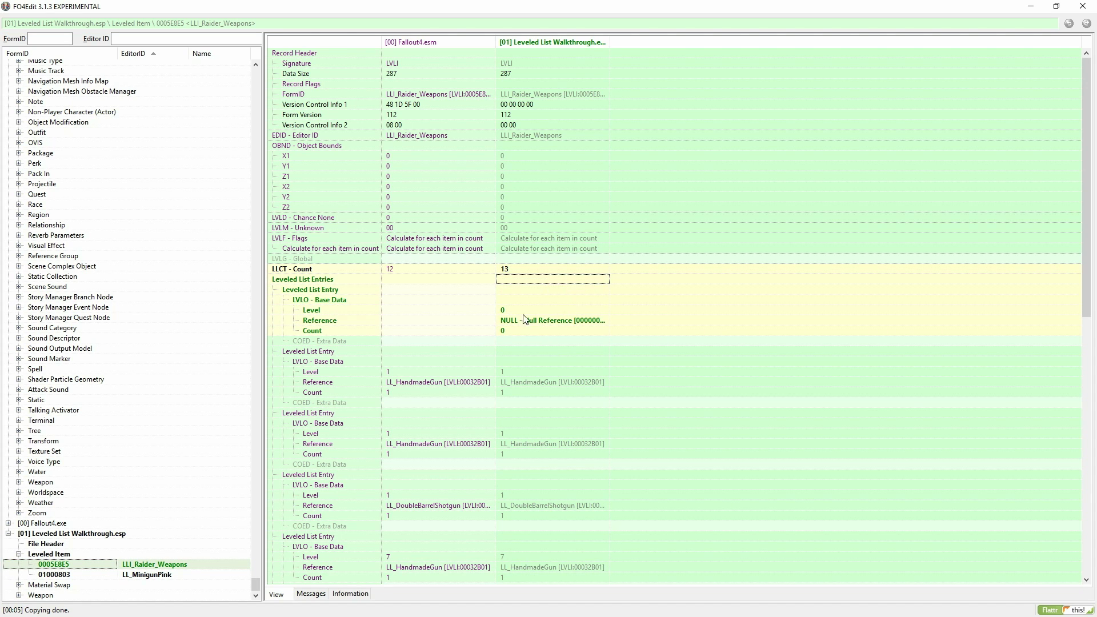
right_click(553, 330)
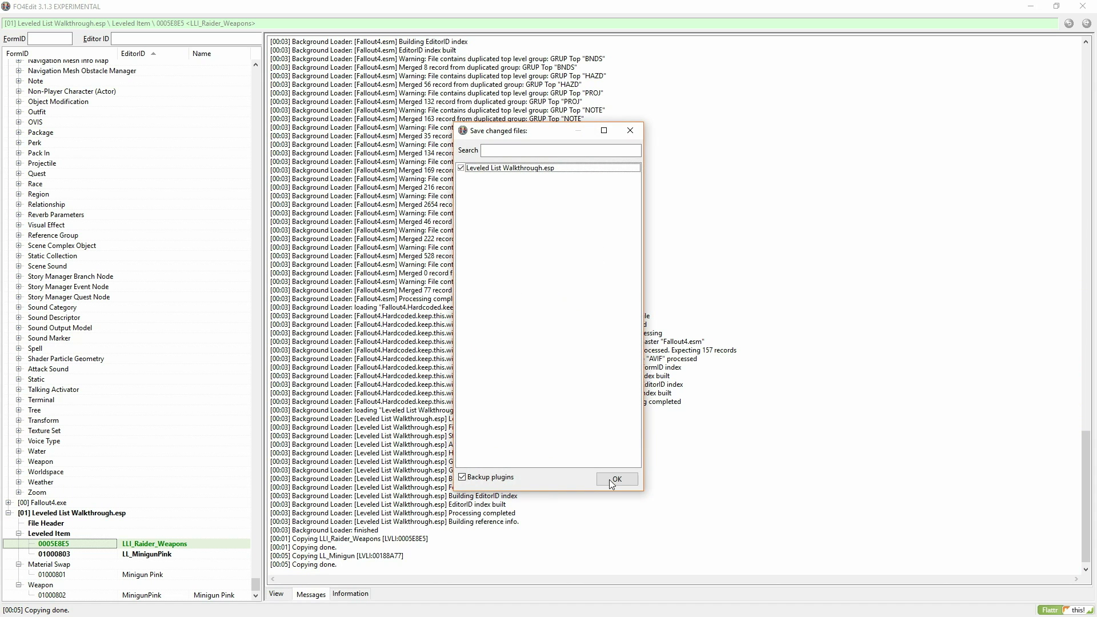
Save Leveled List Walkthrough.esp with the plugin backup option kept on.
left_click(615, 479)
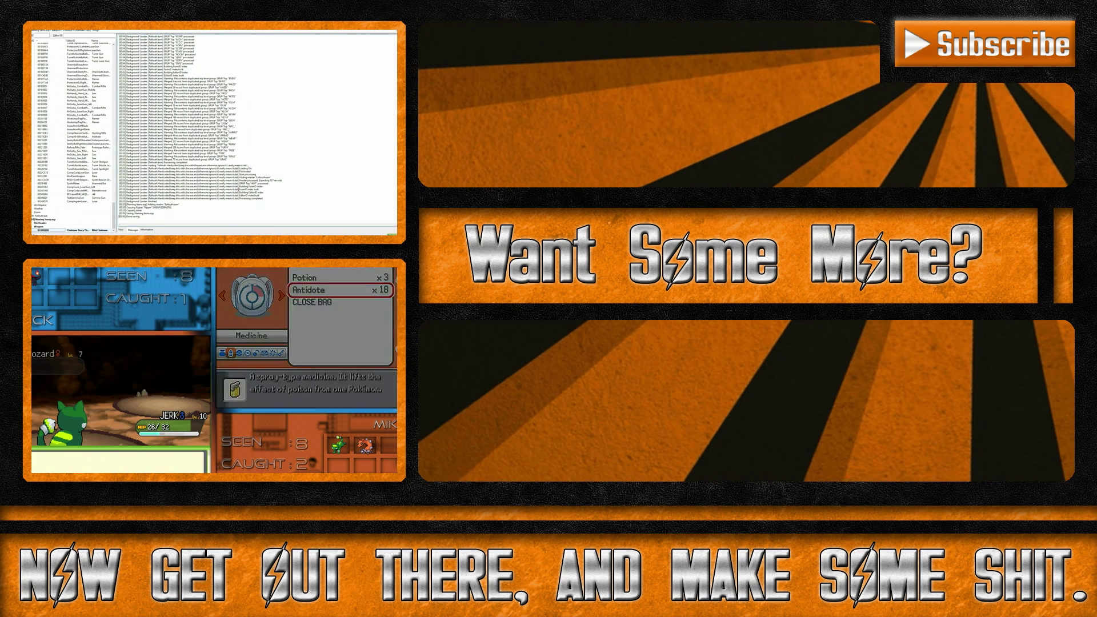
left_click(316, 291)
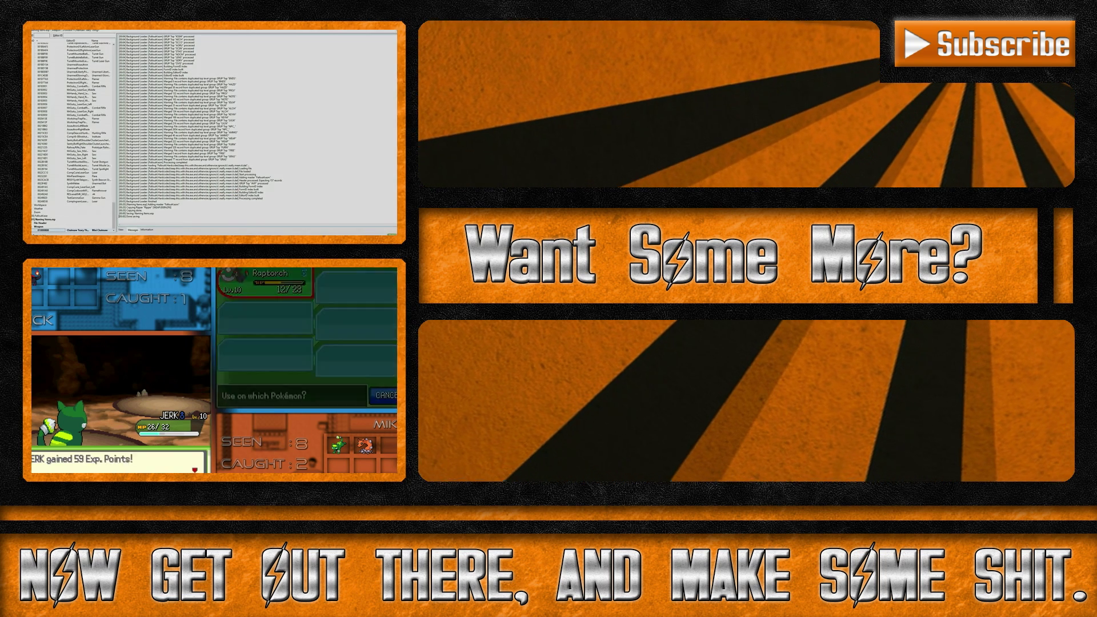